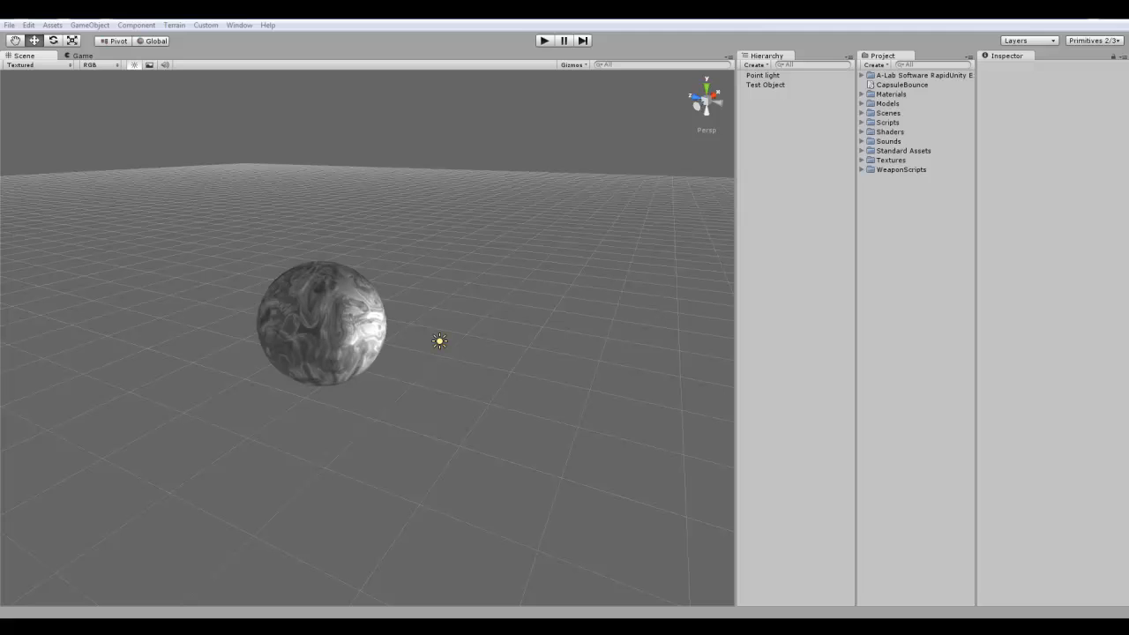
Move the point light to sit beside the sphere's right side, brightening that side
left_click(320, 322)
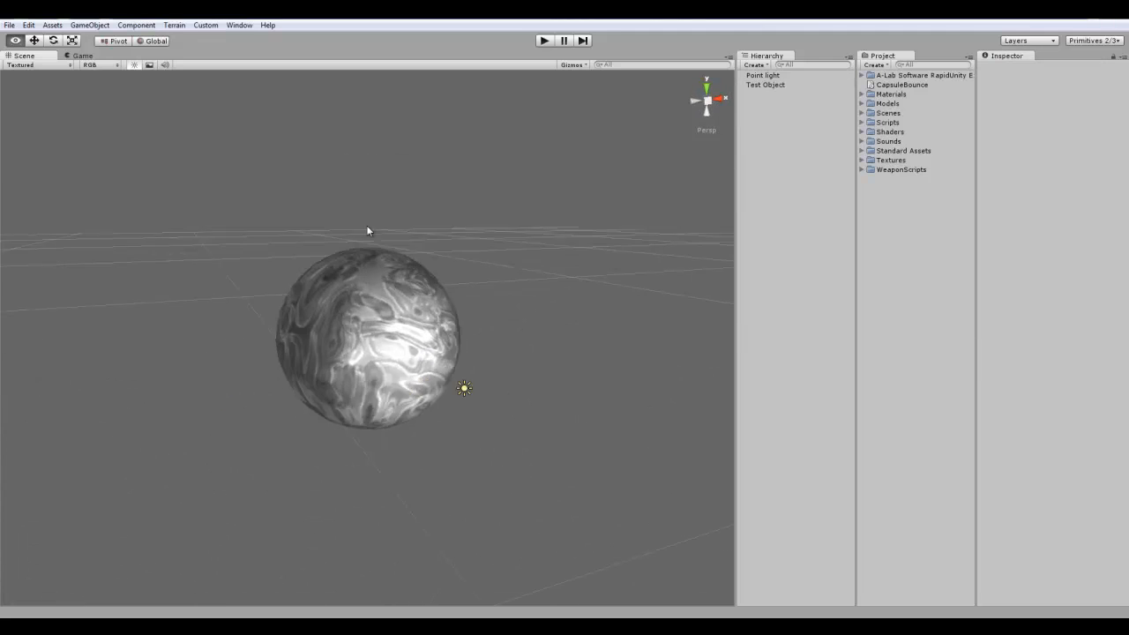
left_click(761, 75)
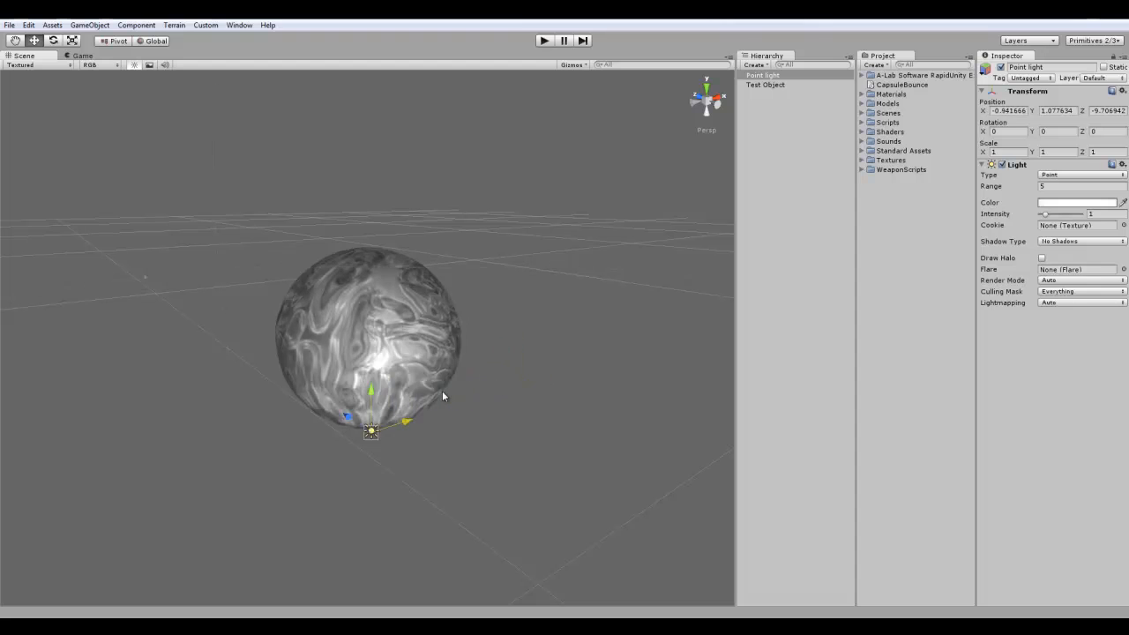
left_click_drag(371, 431, 618, 350)
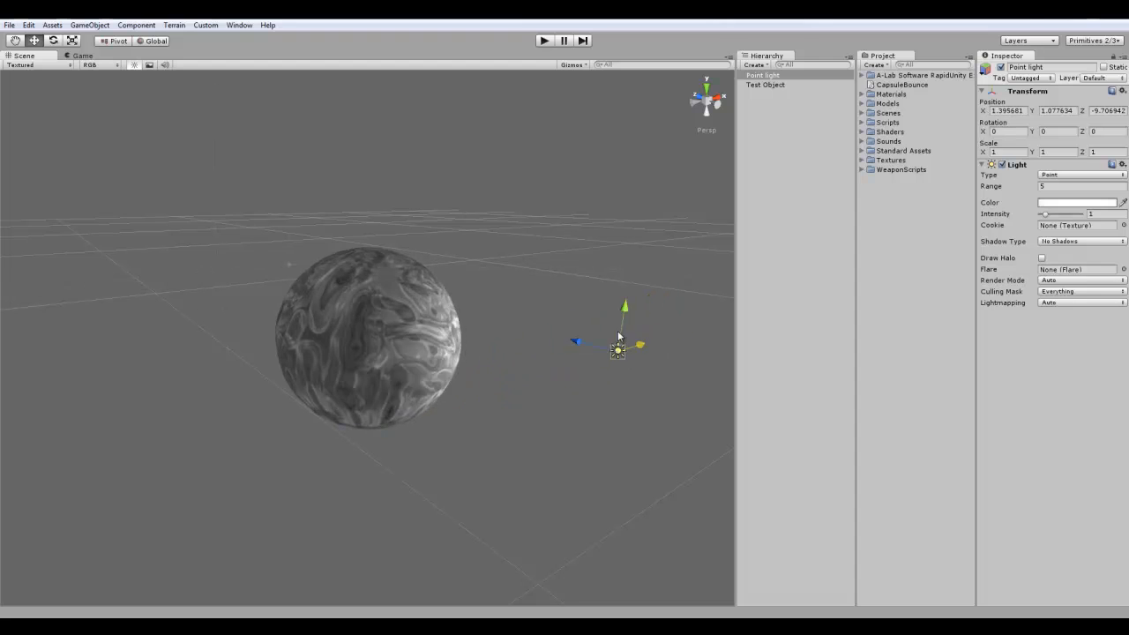
left_click_drag(618, 348, 501, 388)
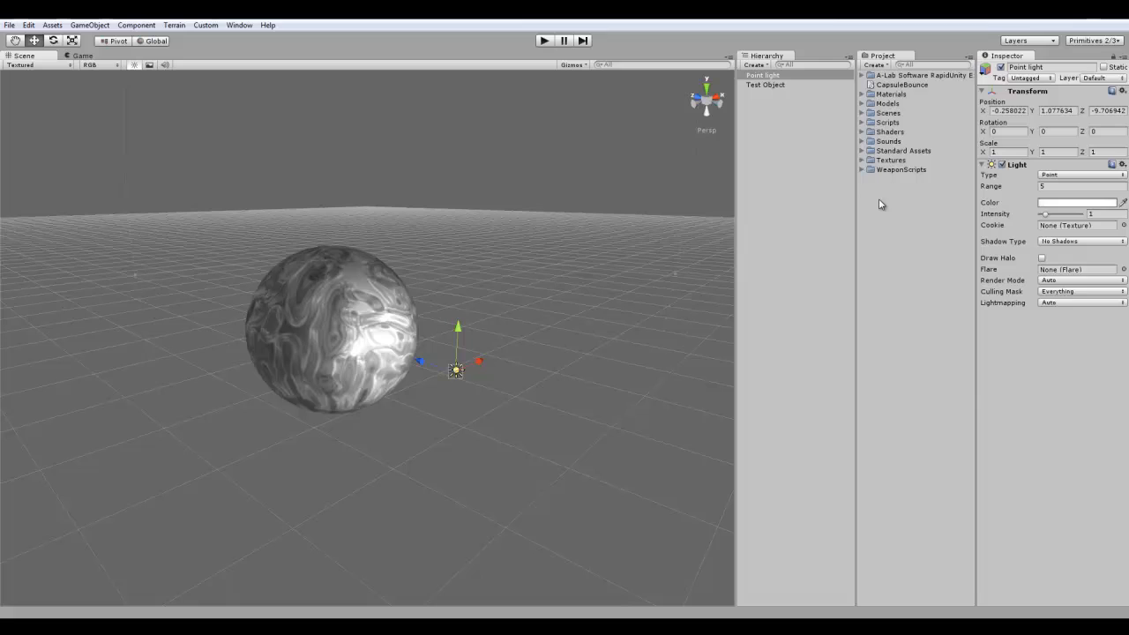
Create a diffuse material named 'Test Object Normal Mapped' and inspect the sphere's chrome2 material
right_click(880, 205)
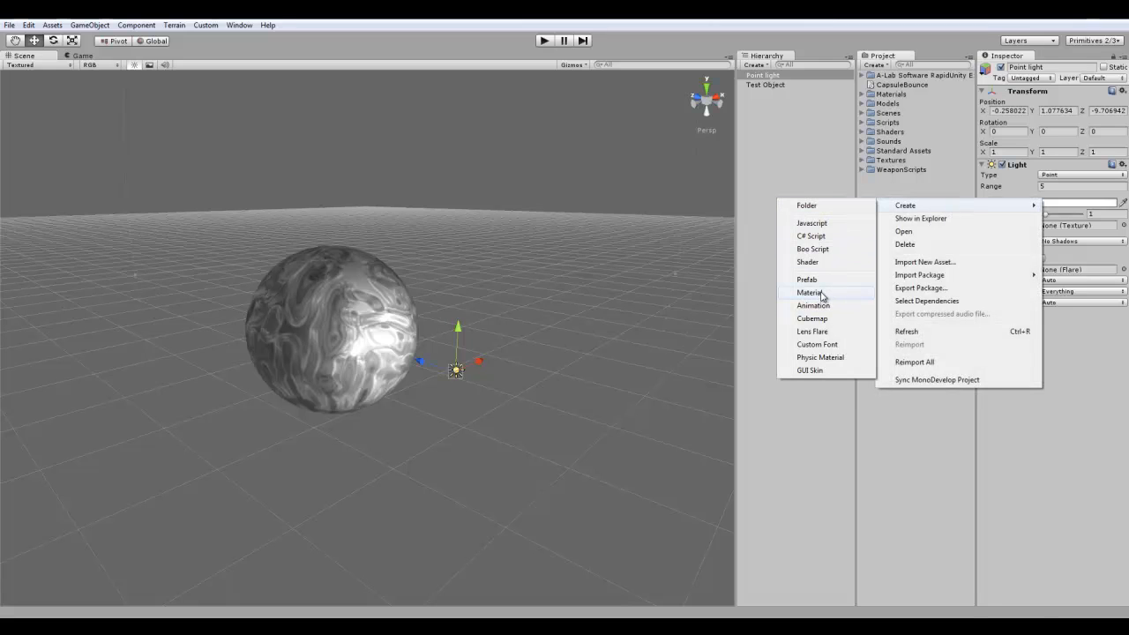
left_click(812, 292)
type("Test Obje")
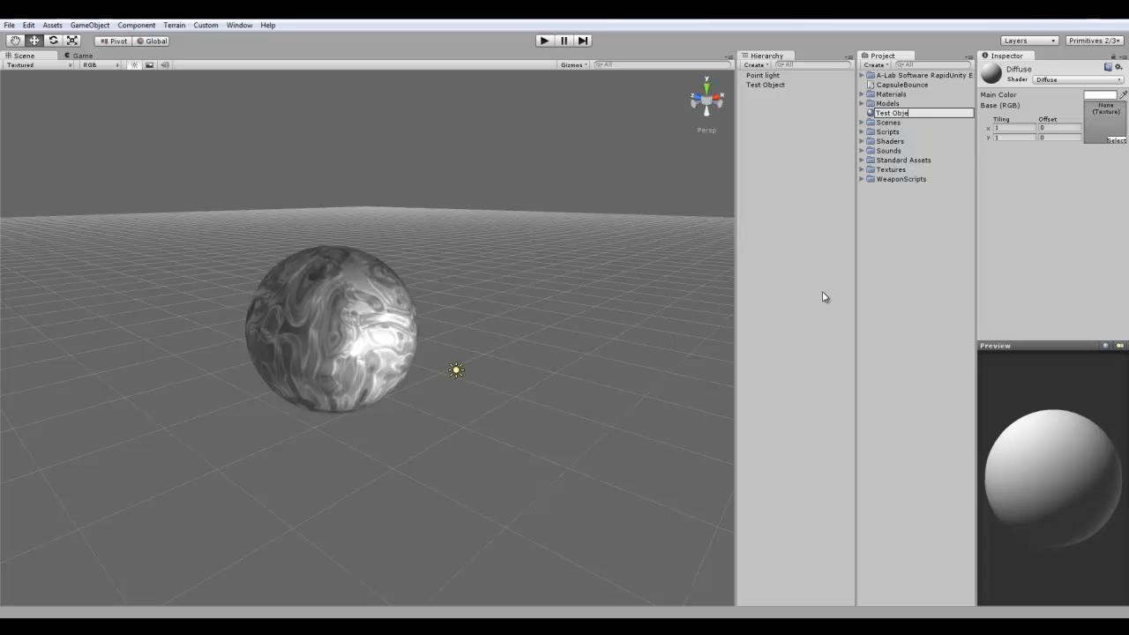
type("Normal mapped")
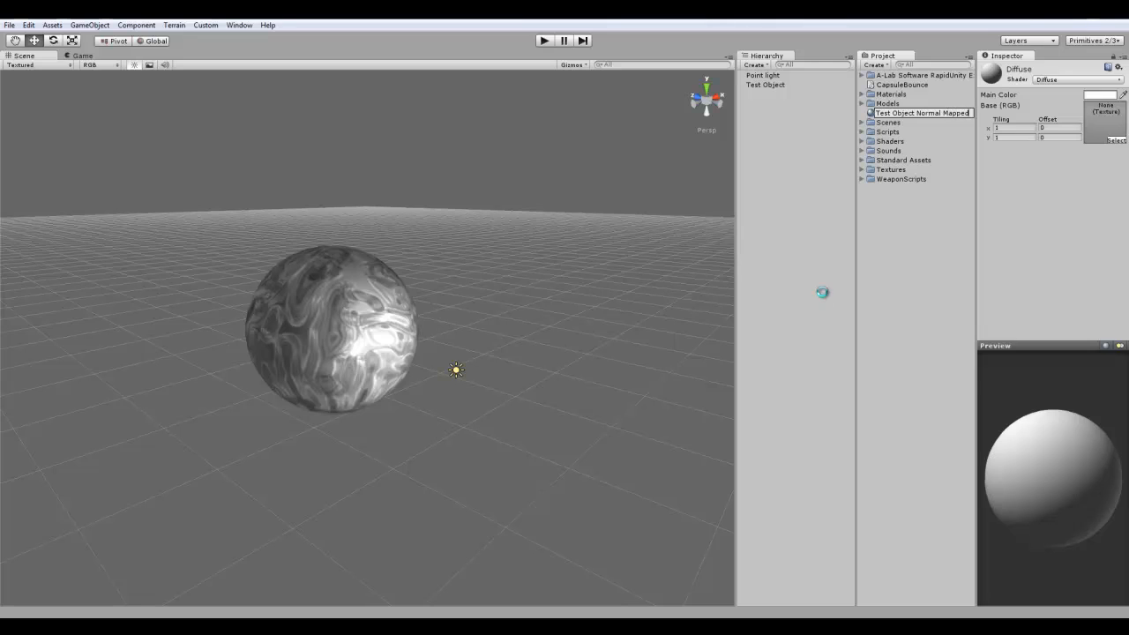
left_click(917, 160)
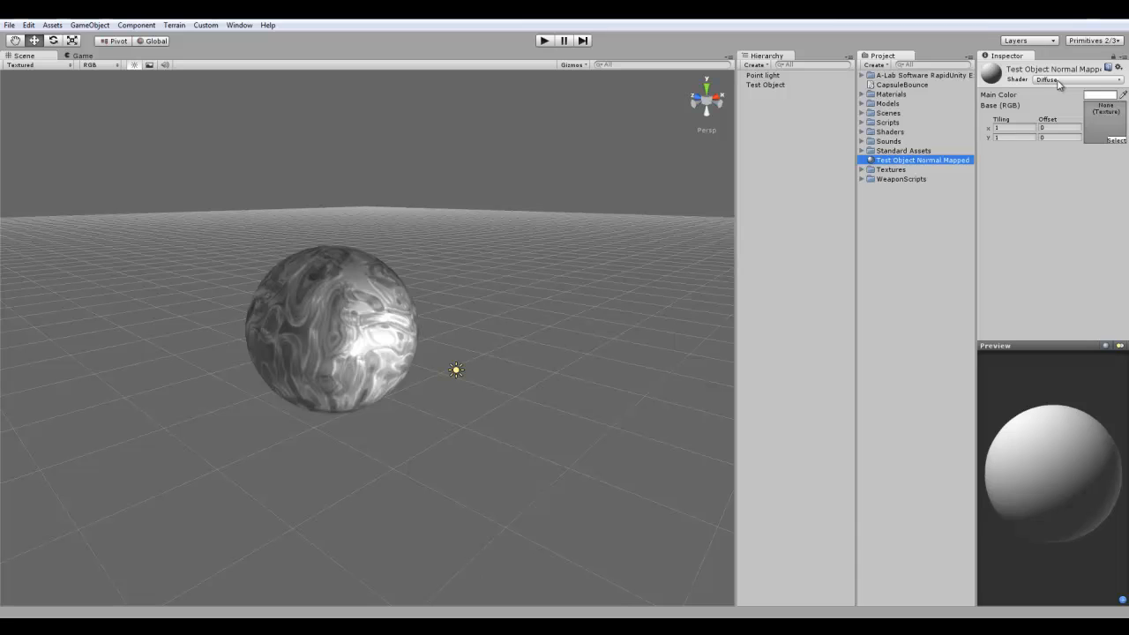
left_click(1076, 80)
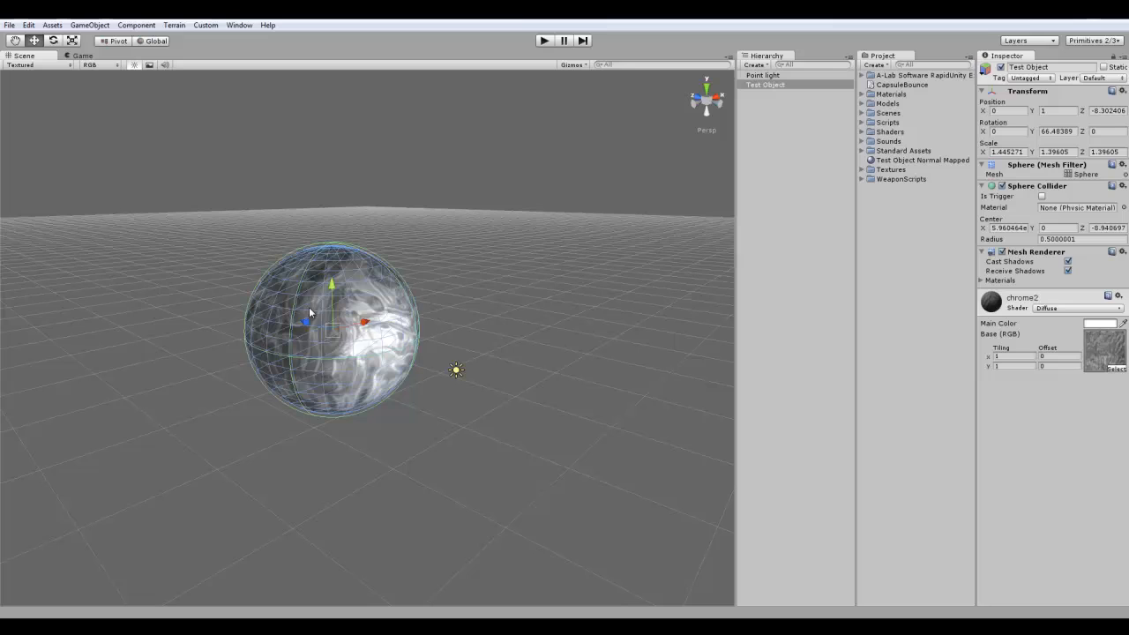
mouse_move(1098, 364)
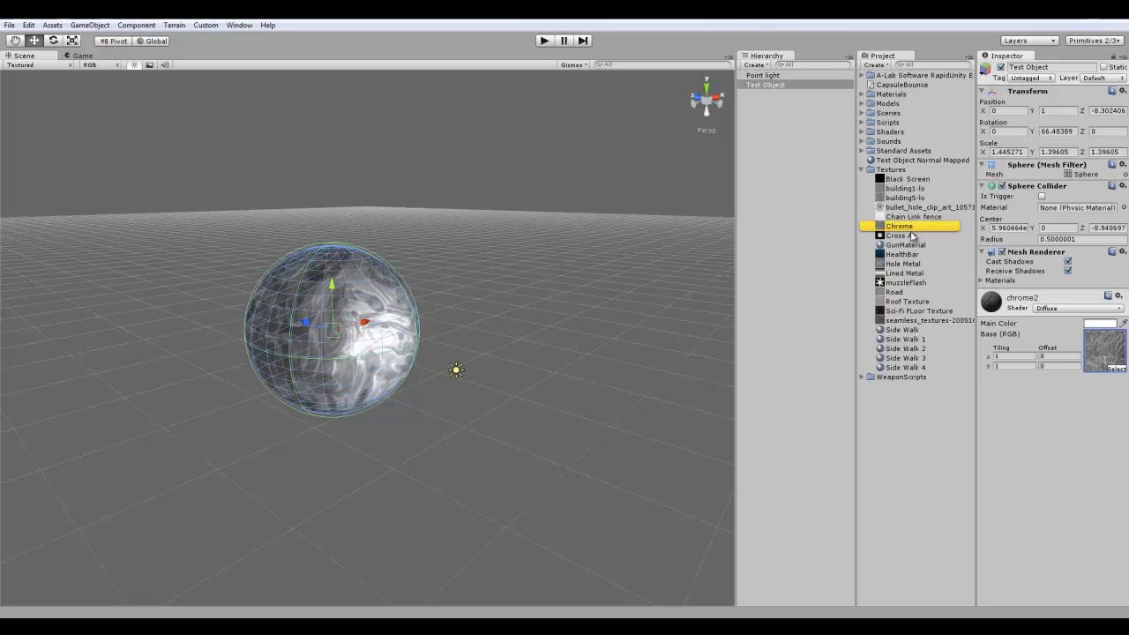
Duplicate the Chrome texture and rename the copy 'Chrome NM'
left_click(899, 226)
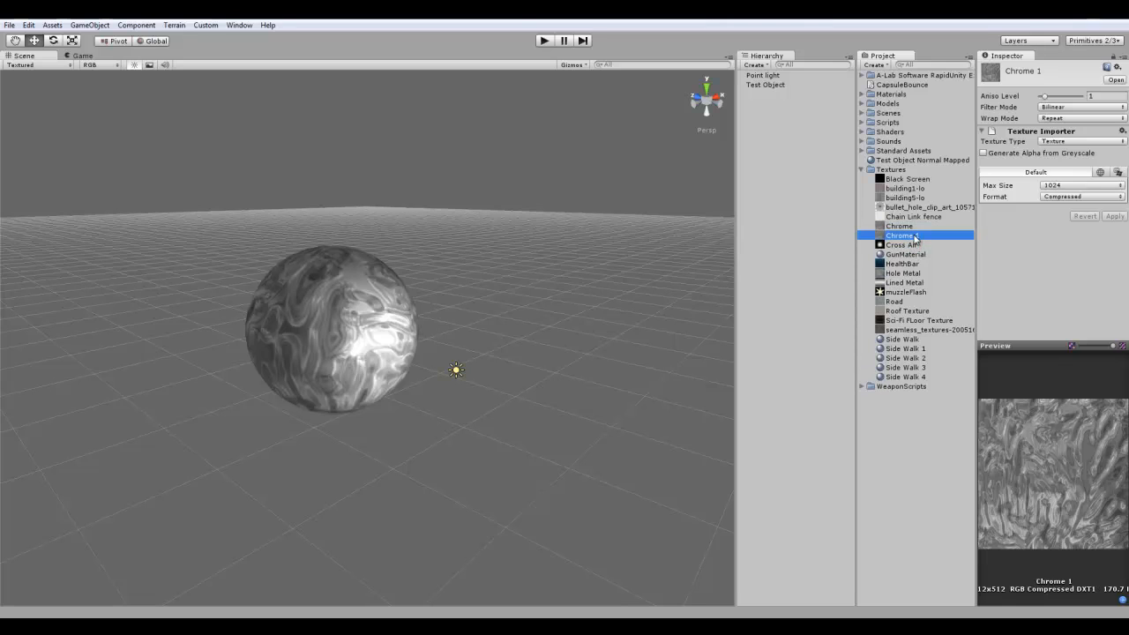
double_click(901, 234)
type("NM")
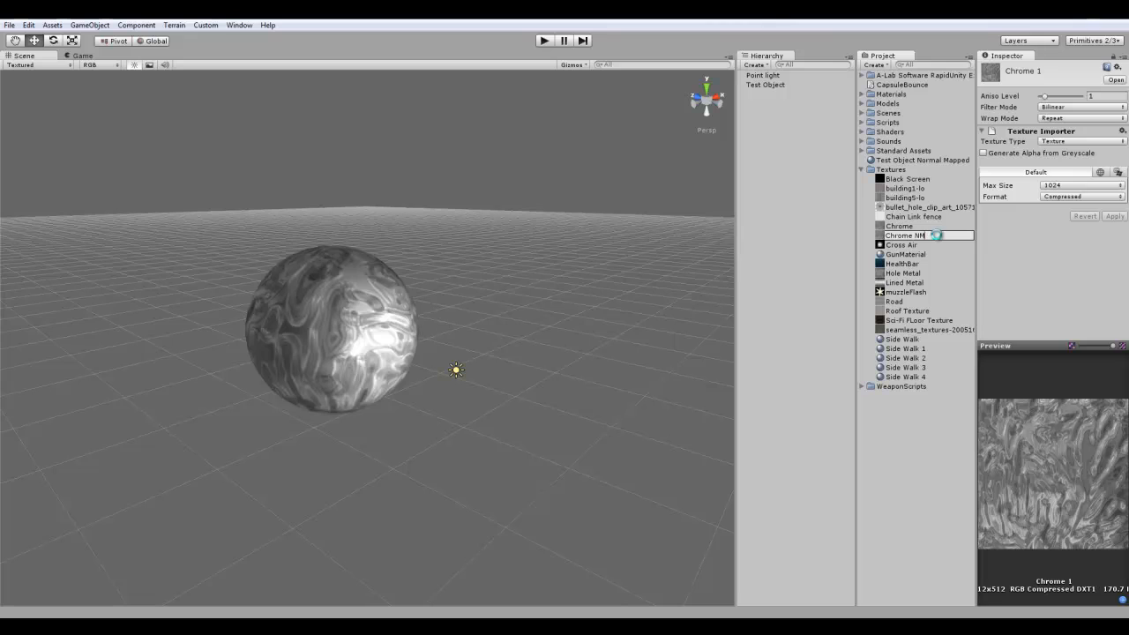
left_click(906, 235)
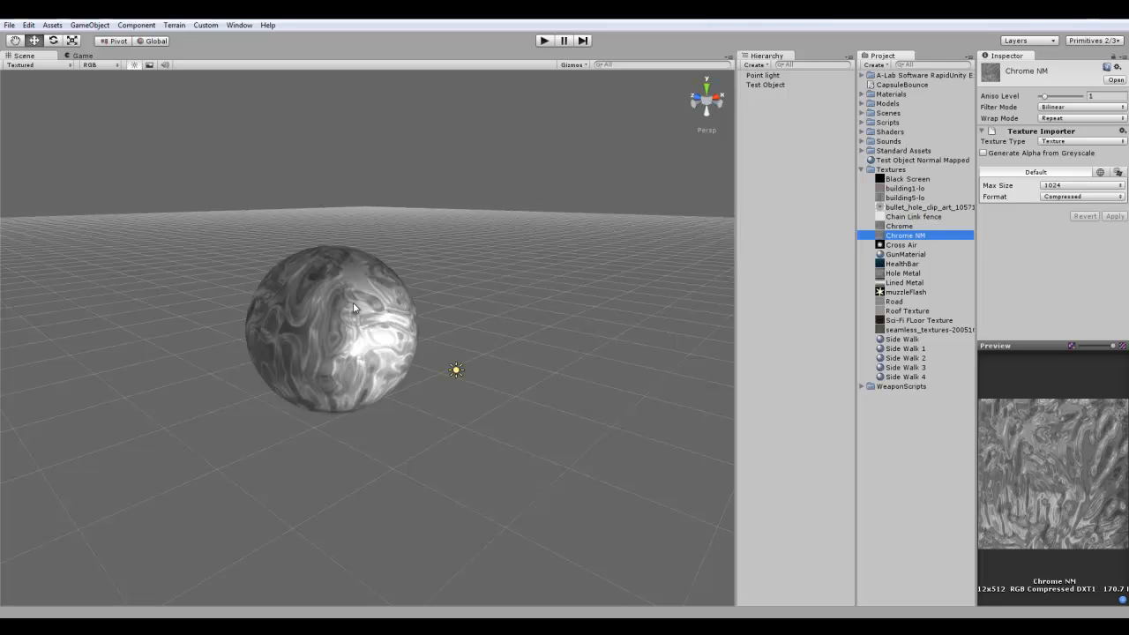
Give the new material the Bumped Diffuse shader with Chrome as its base texture
left_click(909, 159)
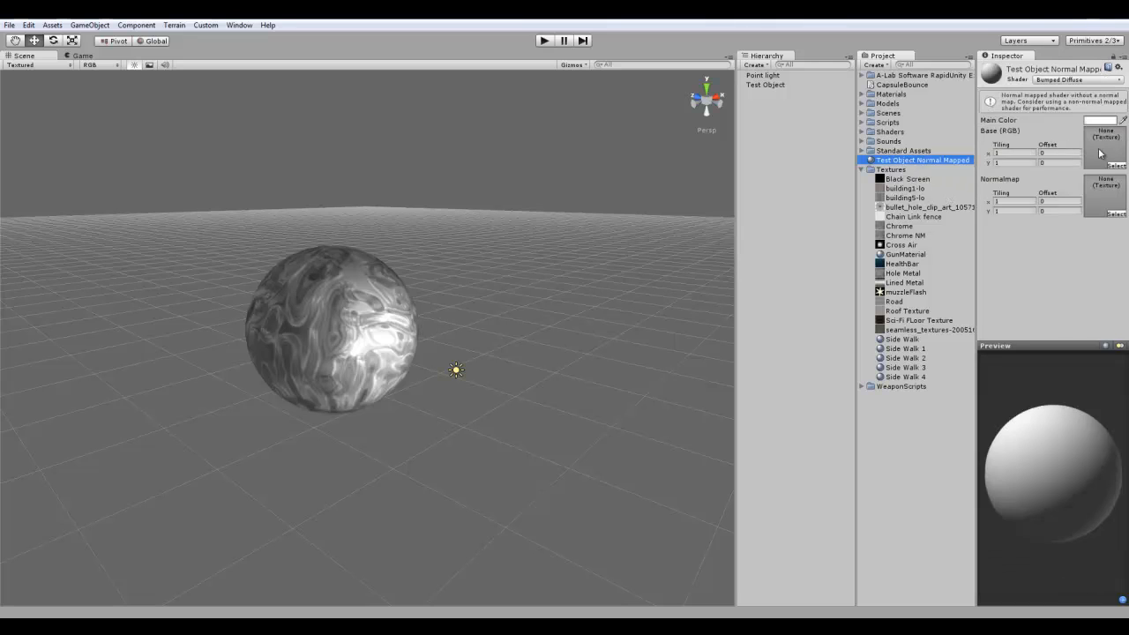
mouse_move(904, 229)
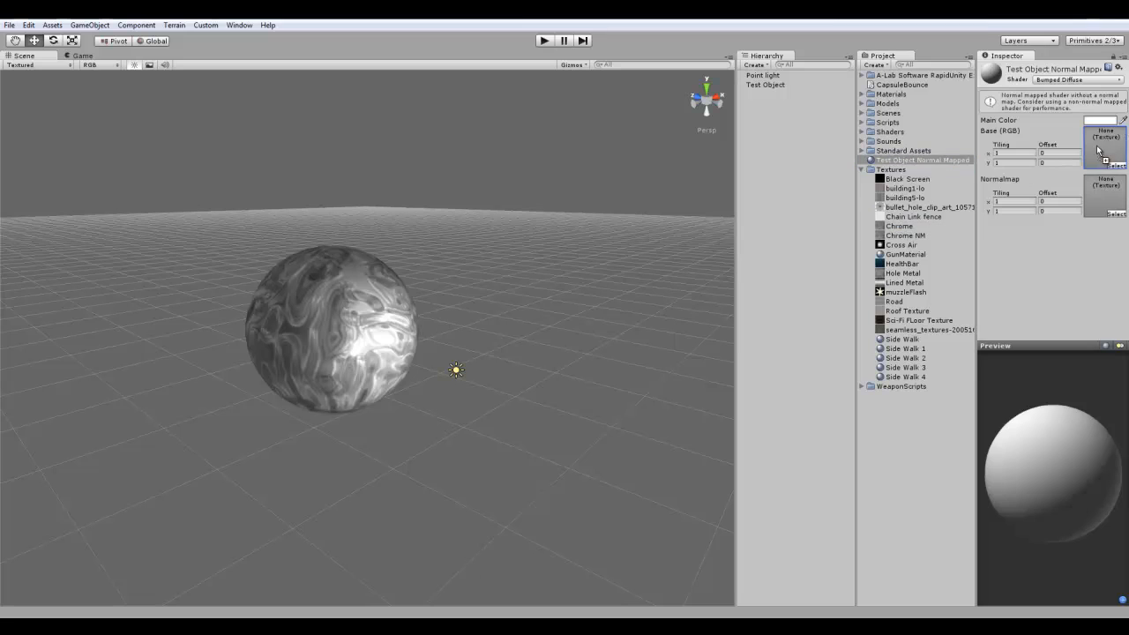
left_click(1104, 146)
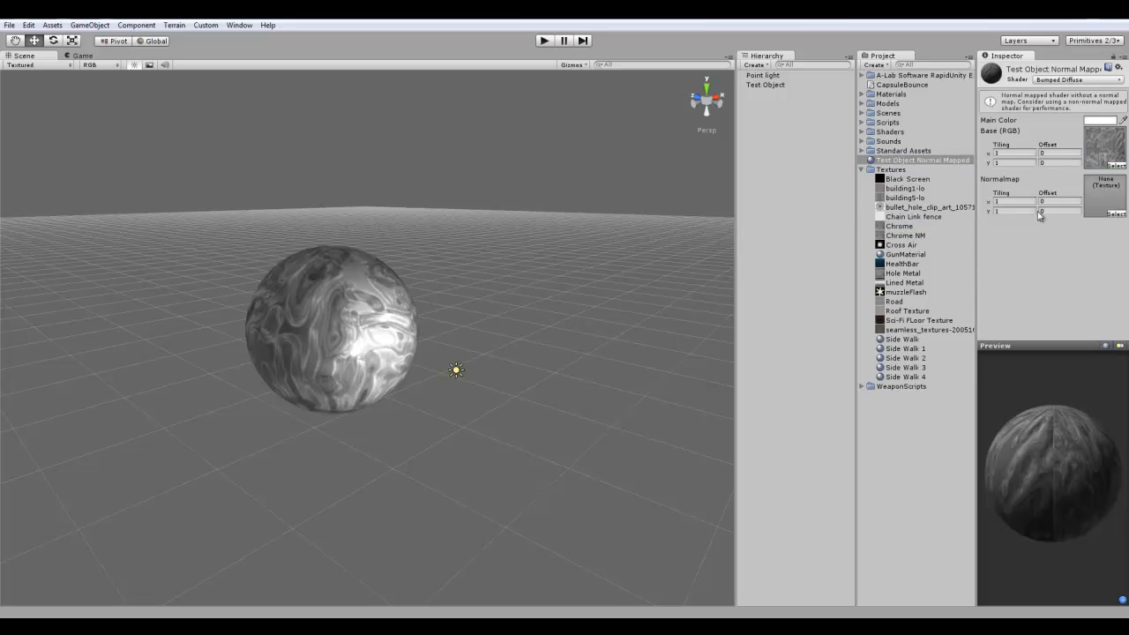
left_click(904, 235)
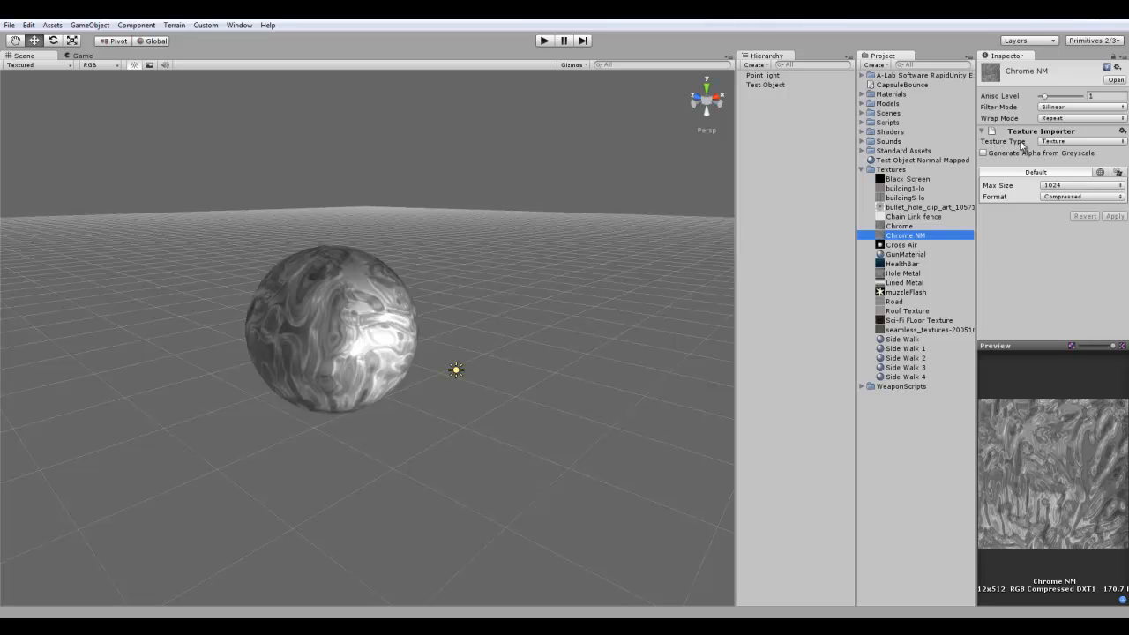
Import Chrome NM as a normal map with Sharp filtering and bumpiness 0.16
left_click(1081, 141)
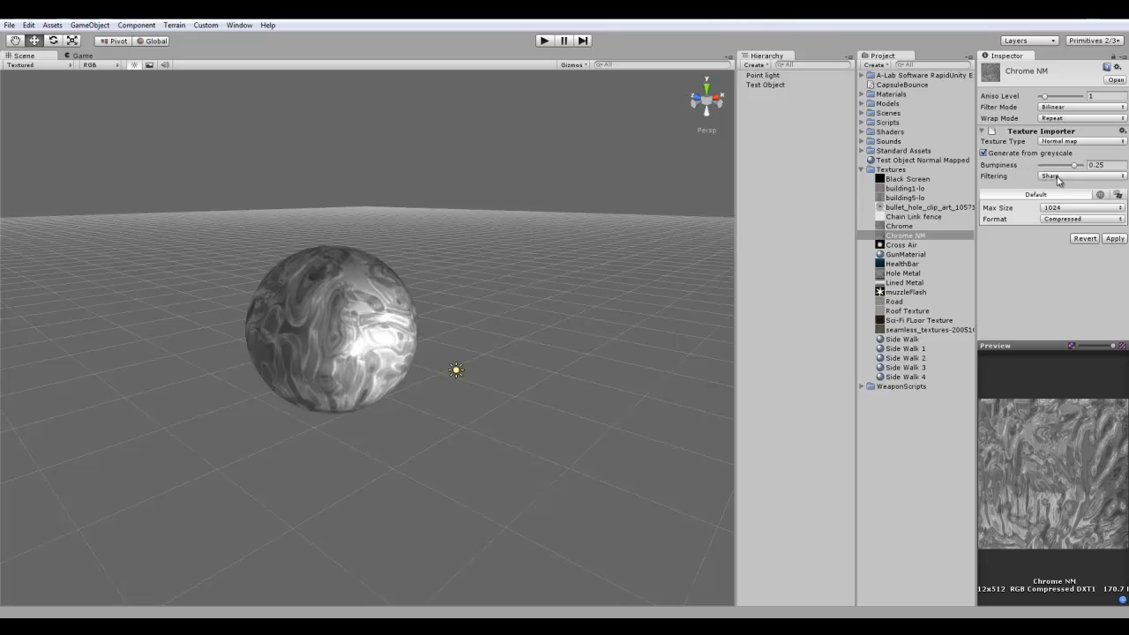
left_click(1080, 175)
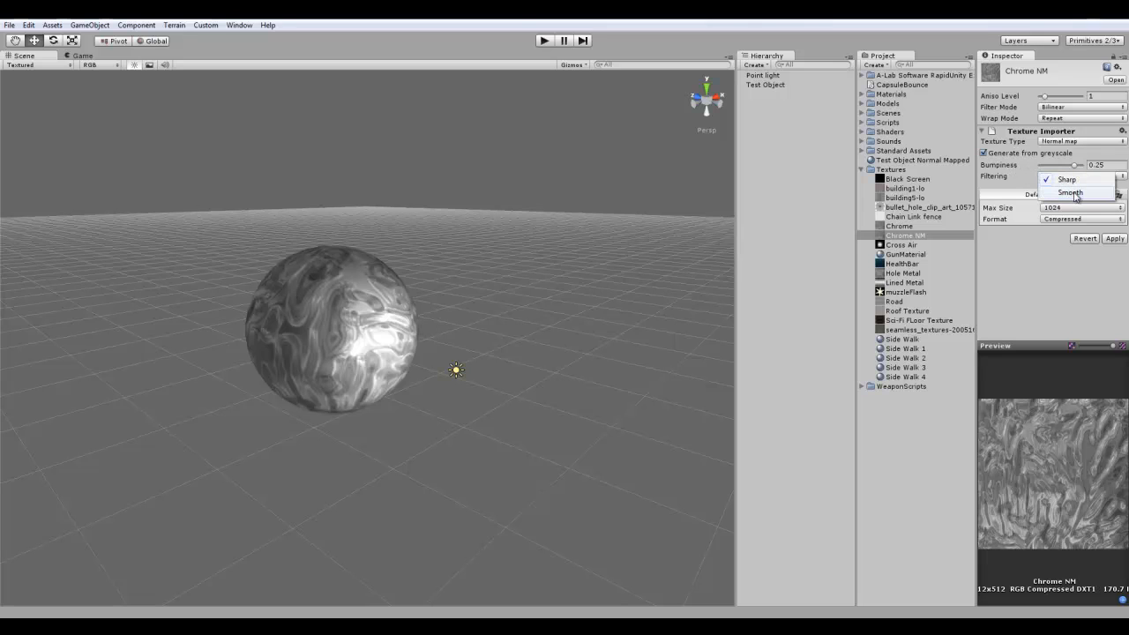
left_click(1067, 179)
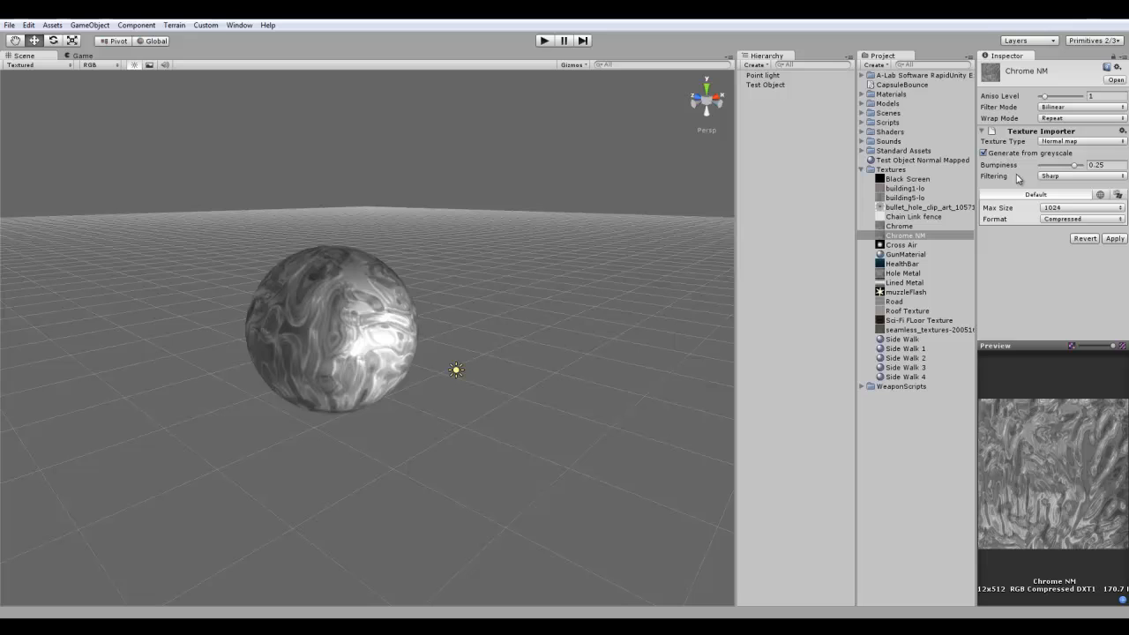
left_click_drag(1050, 166, 1064, 165)
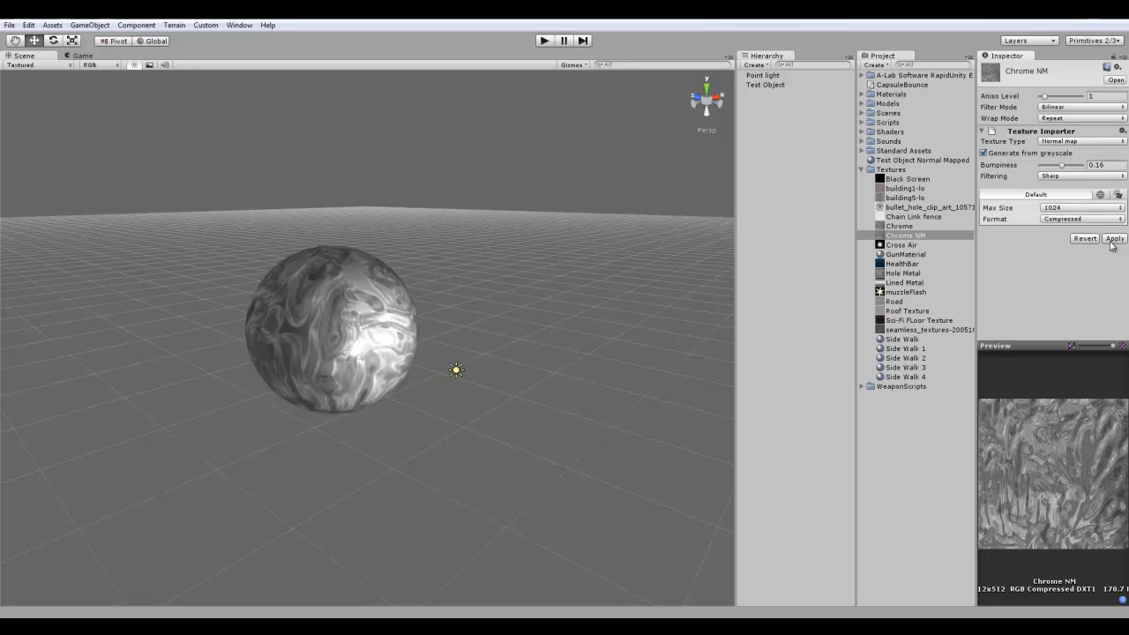
left_click(1114, 238)
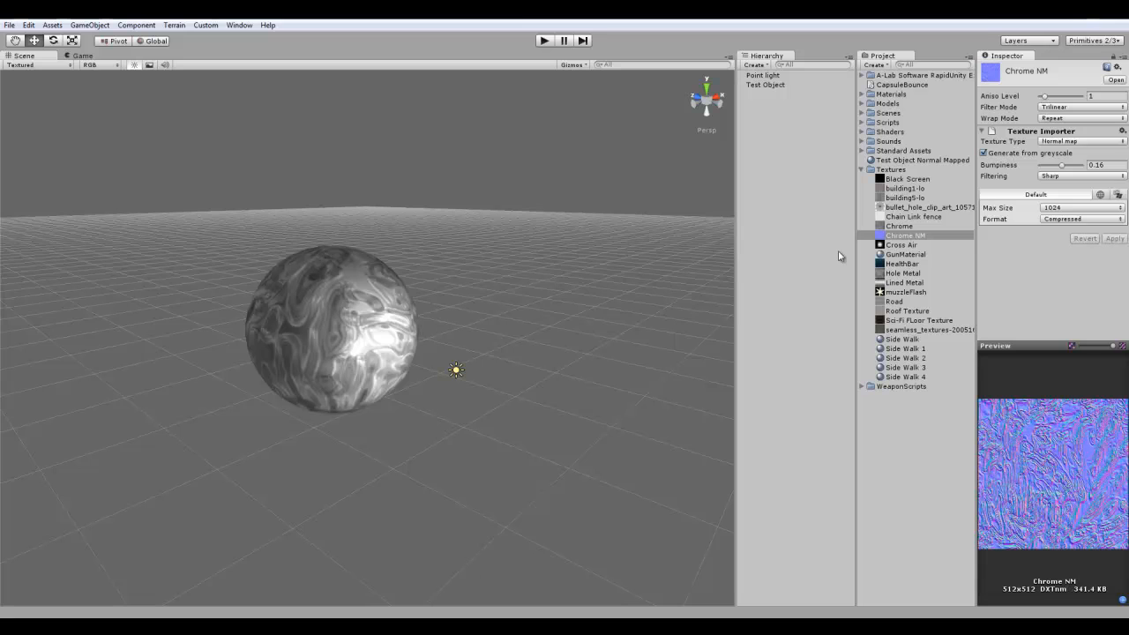
left_click(920, 160)
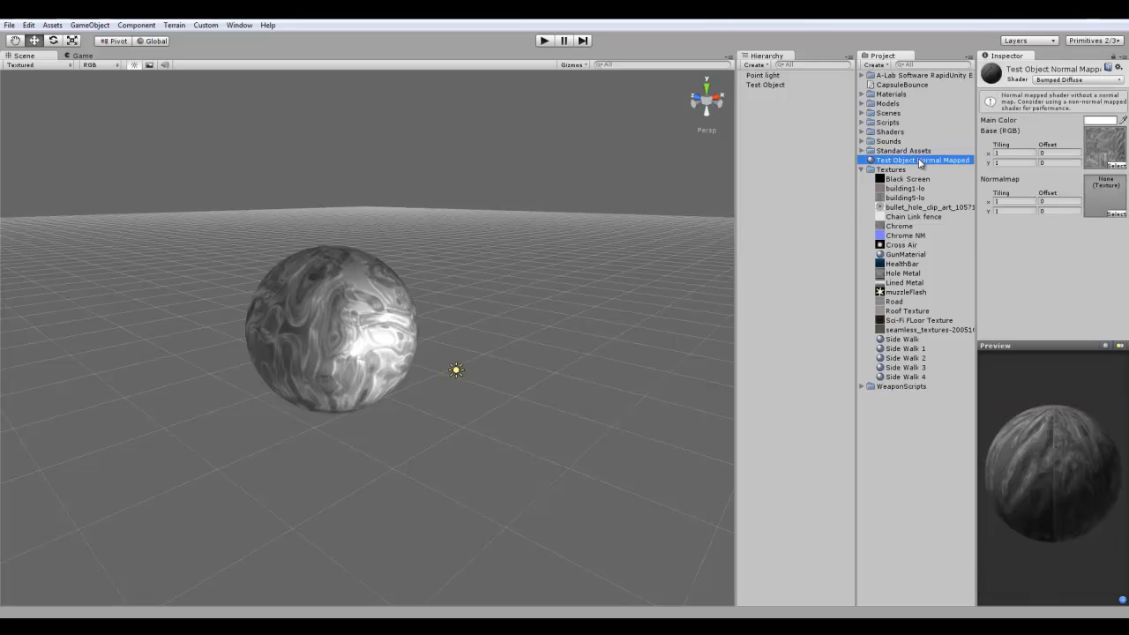
Assign Chrome NM to the material's Normalmap slot and apply the material to the sphere
left_click(904, 236)
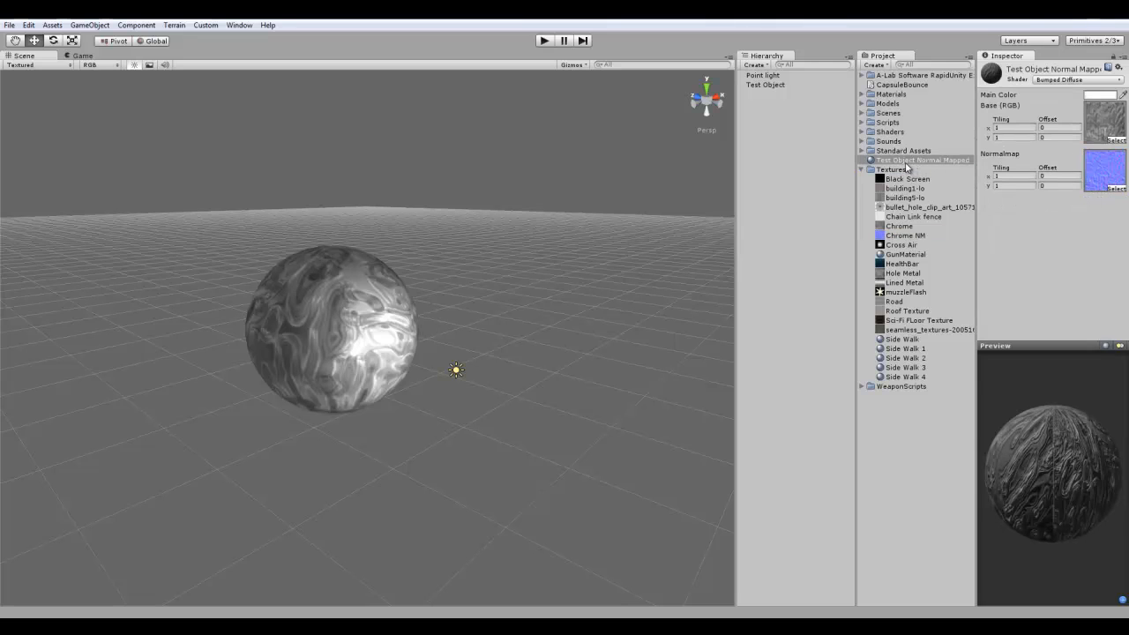
left_click(921, 160)
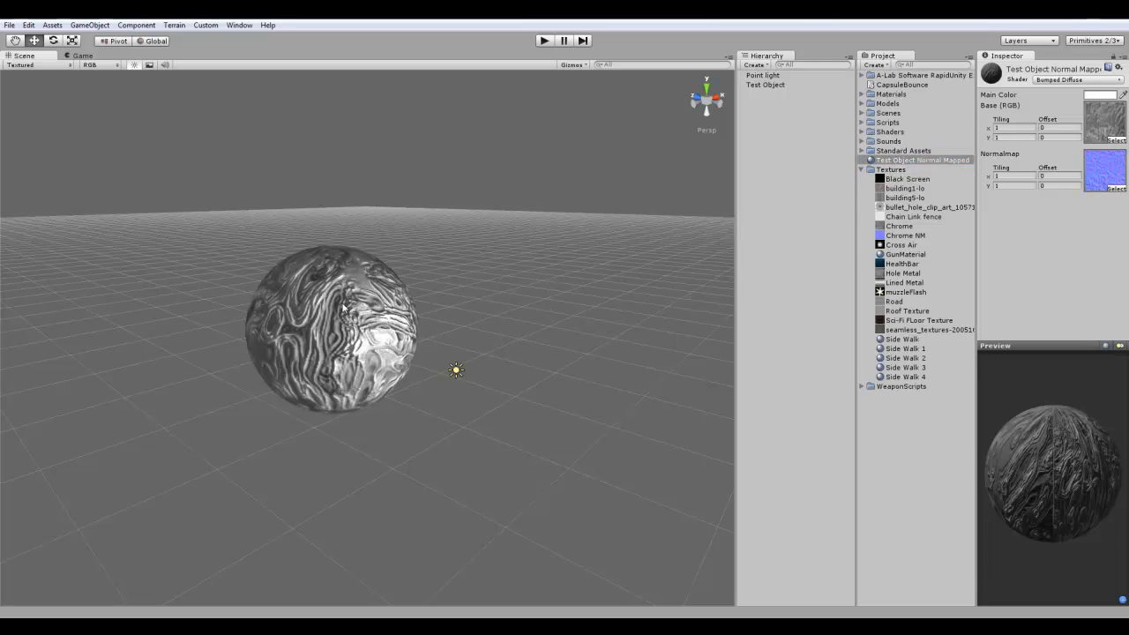
Move the point light to the sphere's lower front to shift the bumpy highlights
left_click(762, 75)
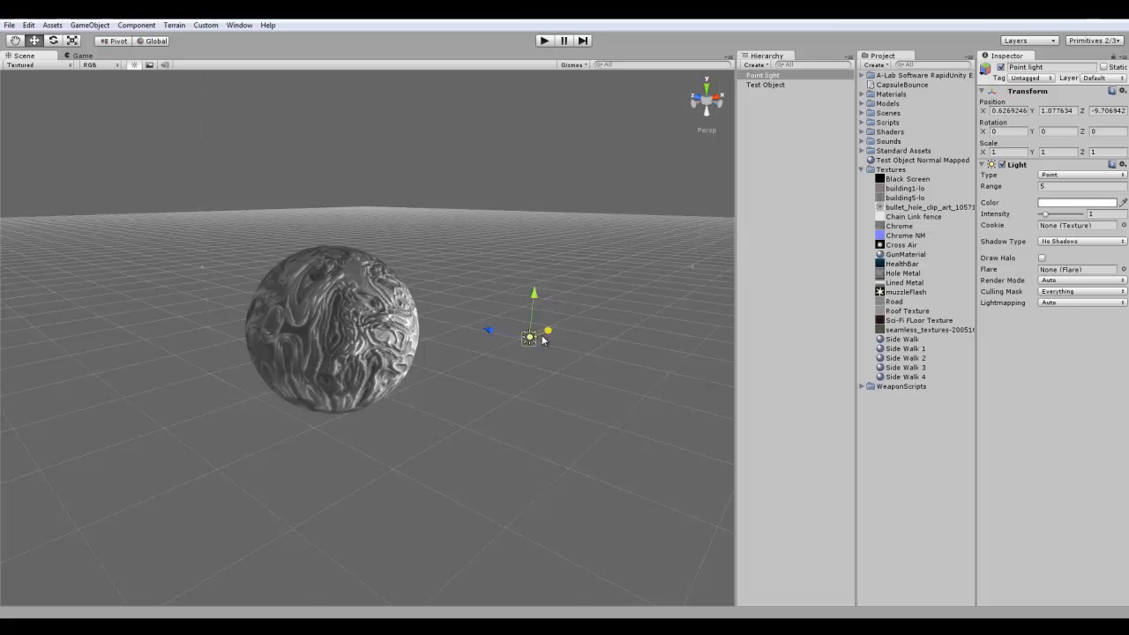
left_click_drag(529, 335, 427, 384)
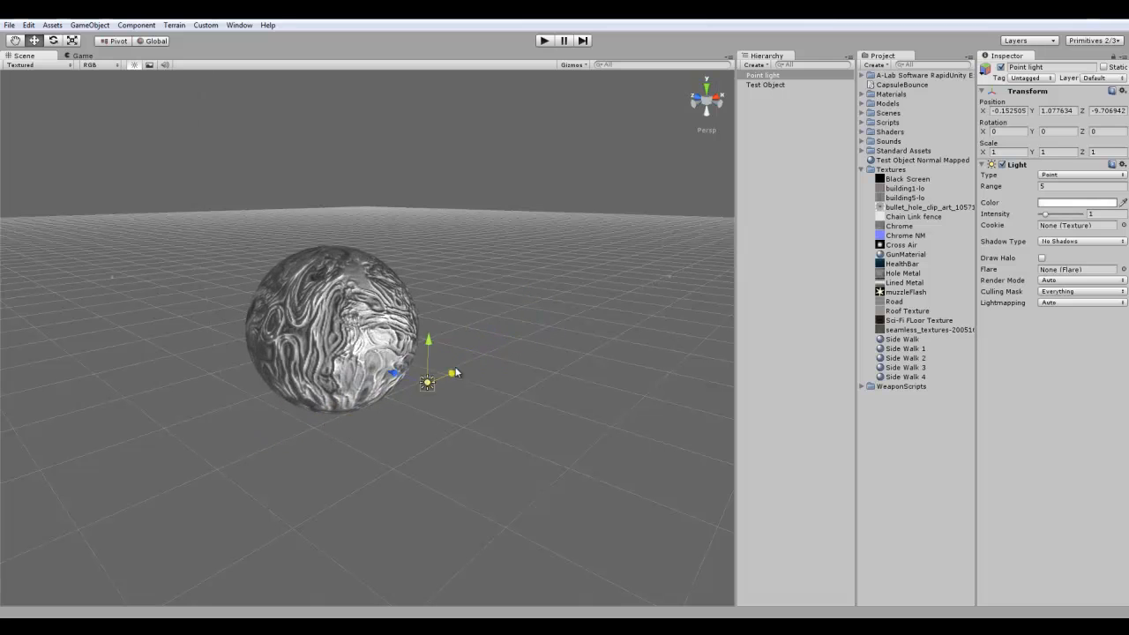
left_click_drag(428, 381, 362, 402)
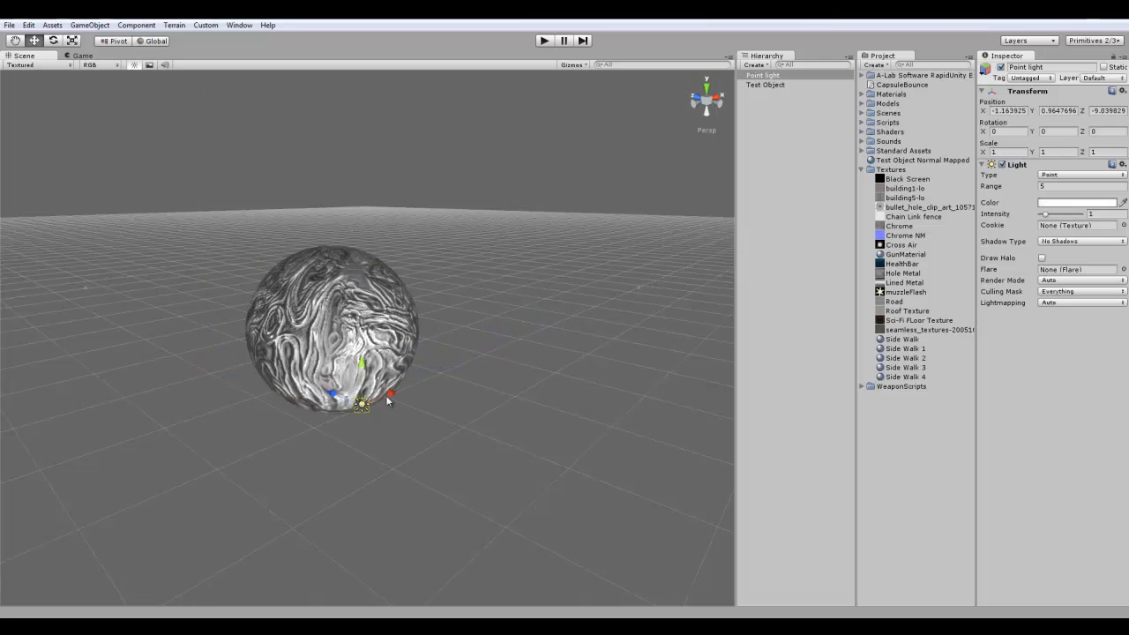